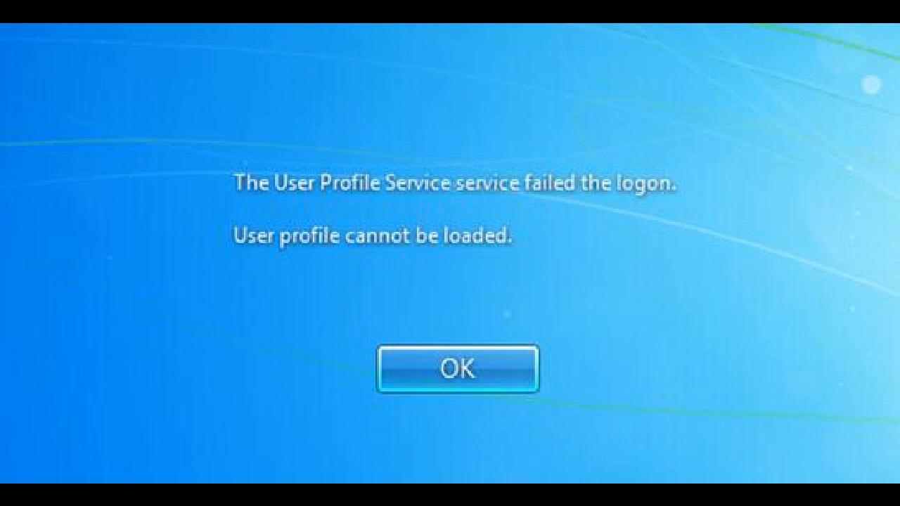
# Dismiss the User Profile Service logon error to reach the sign-in screen.
pyautogui.click(456, 369)
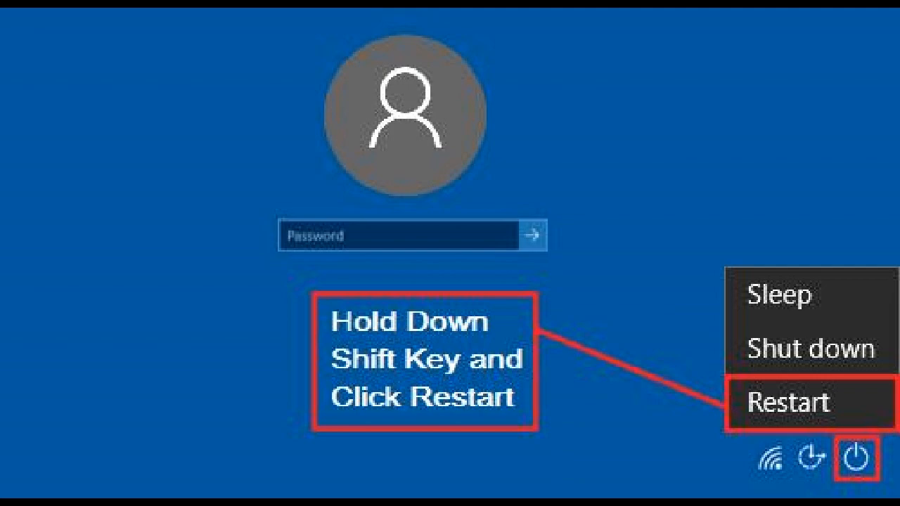
# Restart into Startup Settings, boot with option 4 Safe Mode, and bring up cmd's launch options.
pyautogui.click(790, 402)
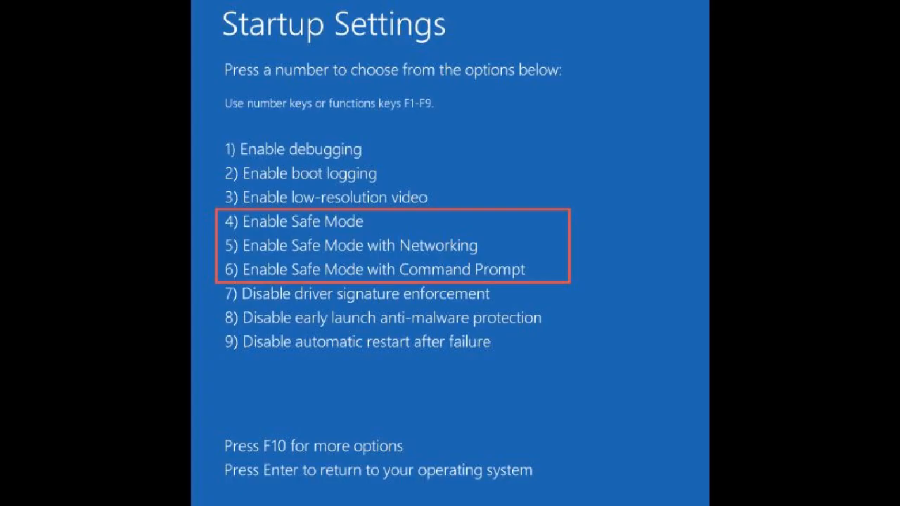
pyautogui.press('4')
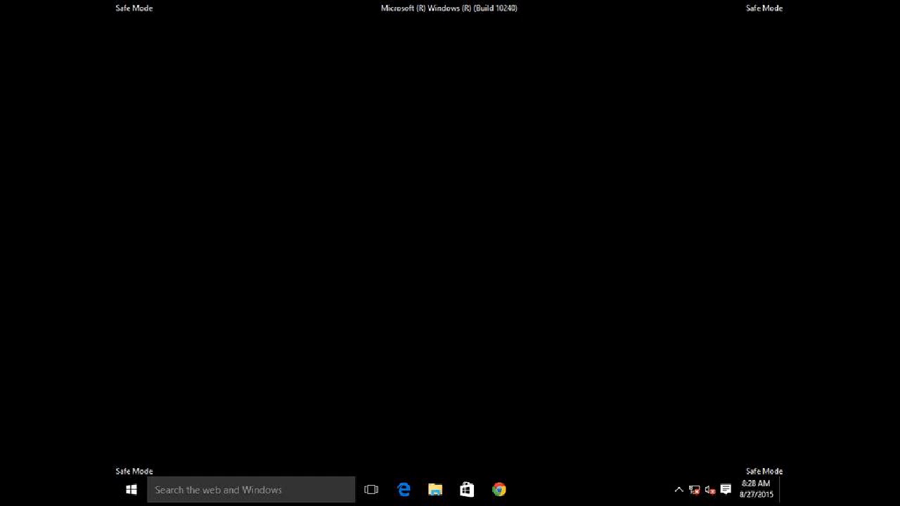
pyautogui.rightClick(160, 207)
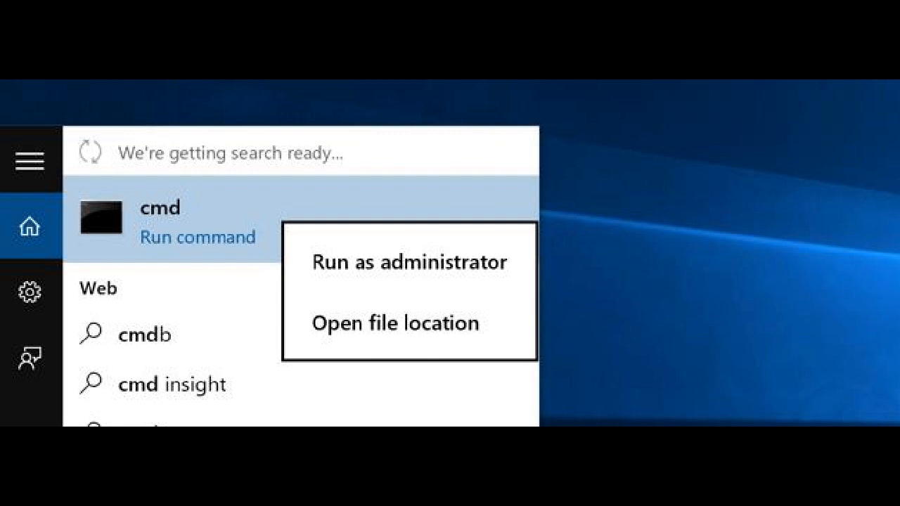
# Launch the command prompt as administrator so regedit can be run.
pyautogui.click(409, 261)
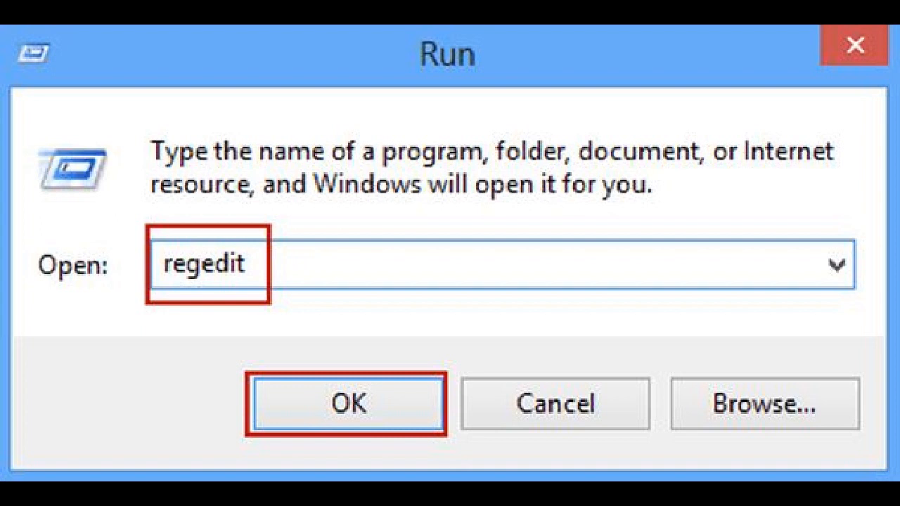
# Open the Registry Editor from the Run dialog to fix the ProfileList entries.
pyautogui.click(347, 403)
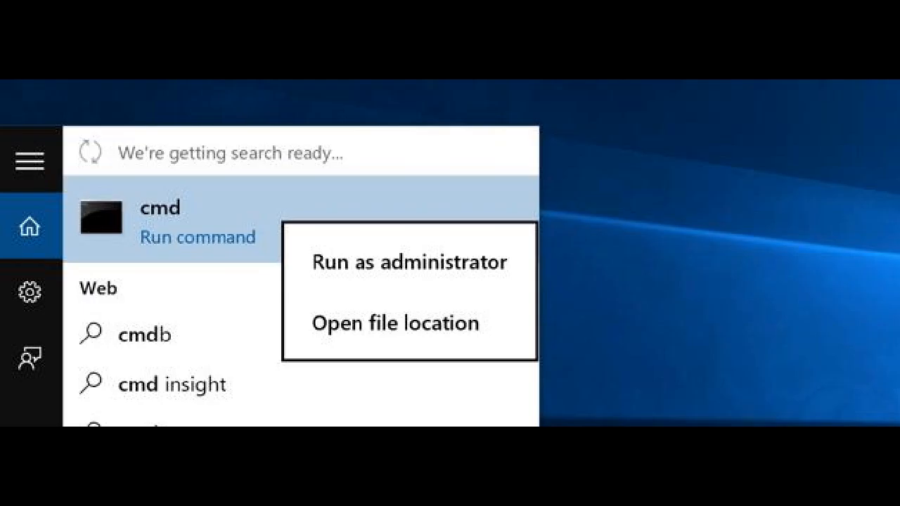
# Open an administrator Command Prompt to run net user administrator /active:no.
pyautogui.click(408, 261)
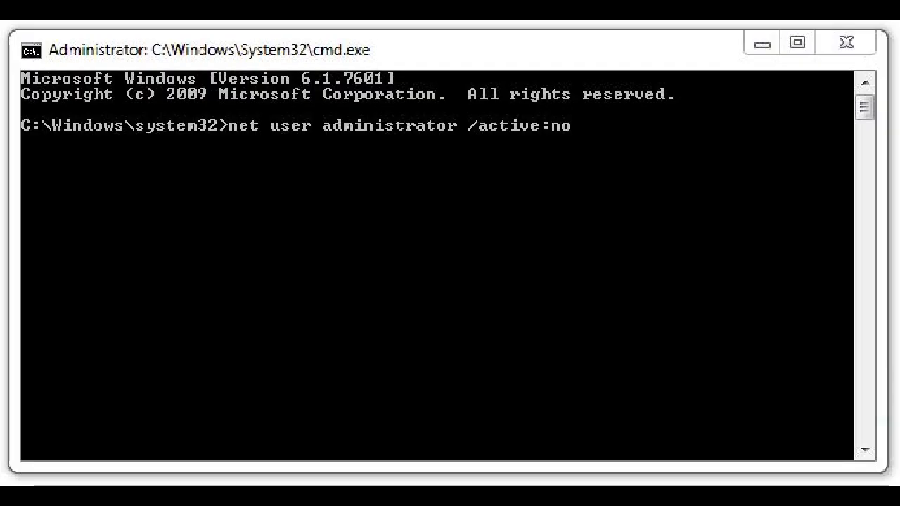